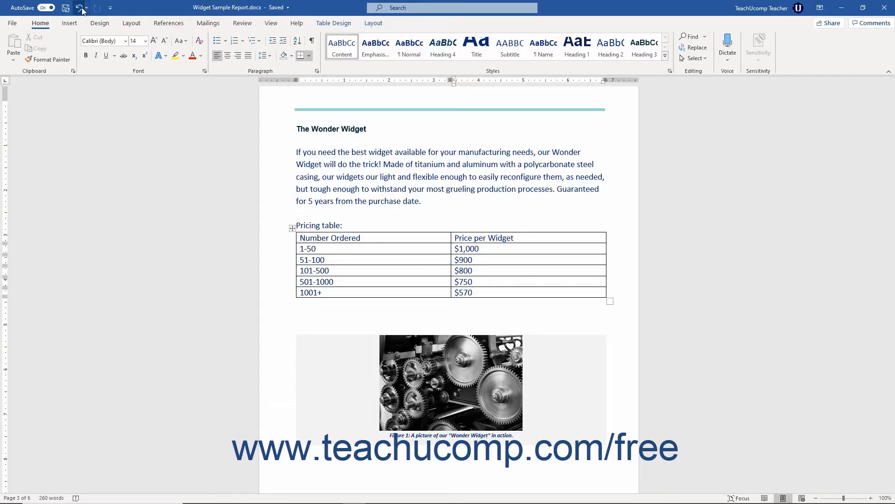
mouse_move(84, 8)
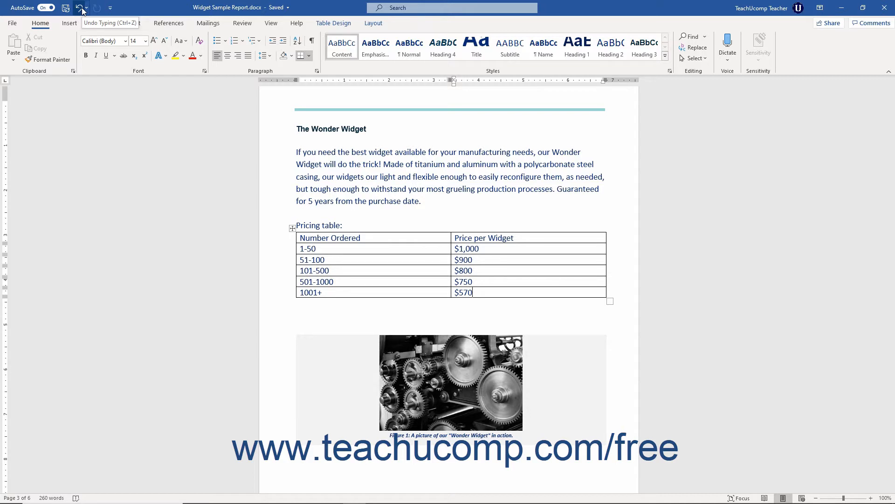
Step: Show the Undo drop-down list of recent typed values, cuts and pastes
left_click(89, 8)
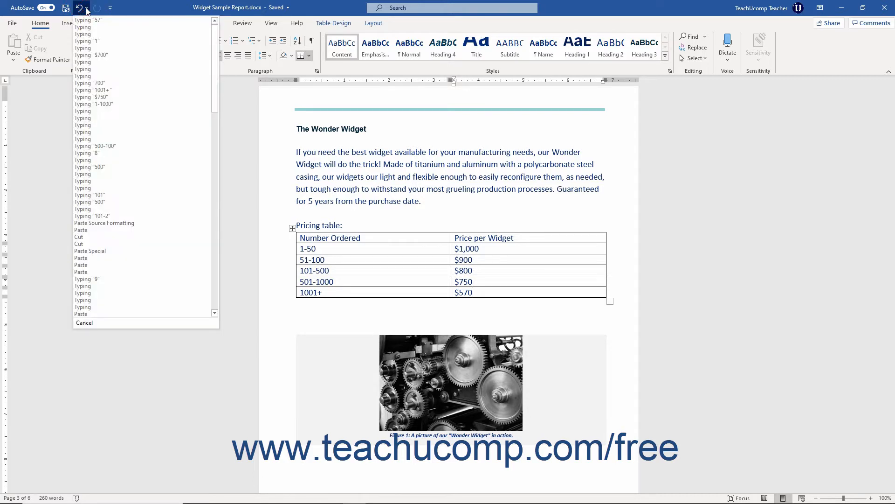
mouse_move(85, 24)
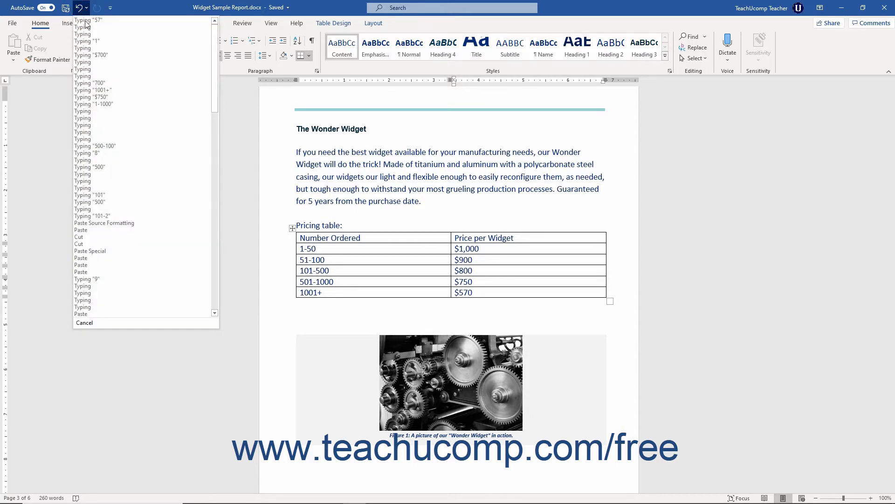
mouse_move(107, 148)
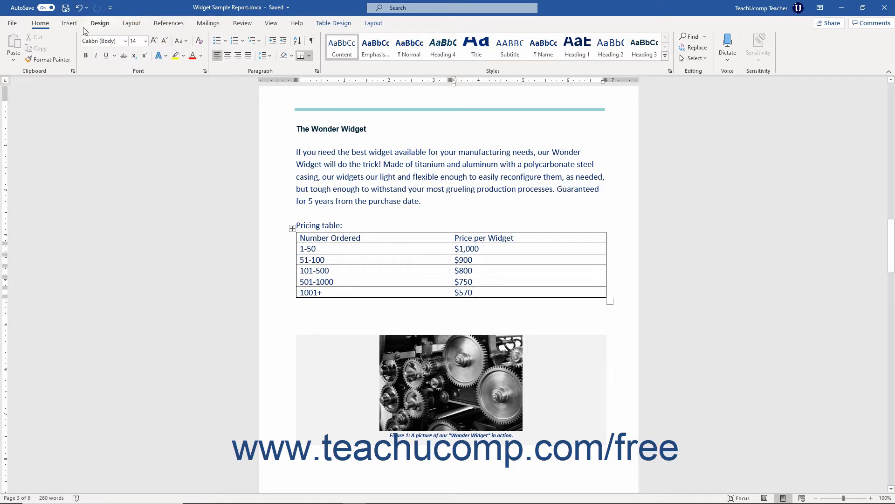
mouse_move(85, 8)
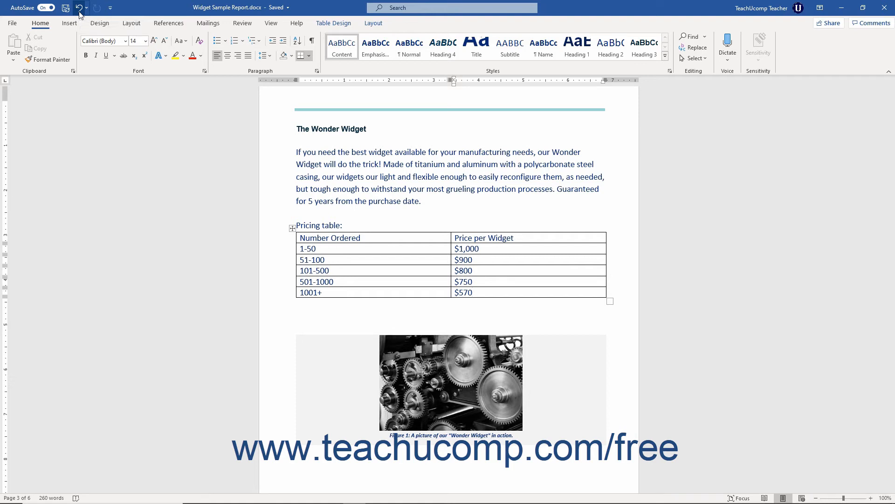
Step: Undo the last typing so the 1001+ price reverts to $700
left_click(472, 292)
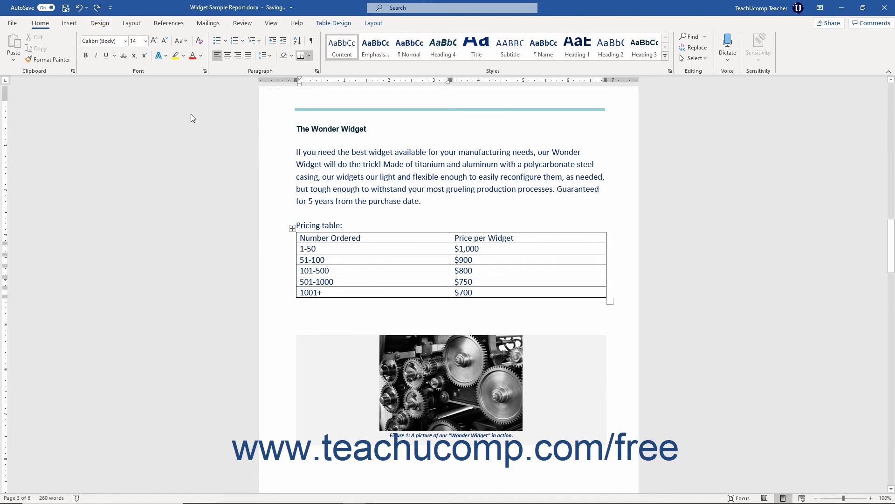
mouse_move(95, 8)
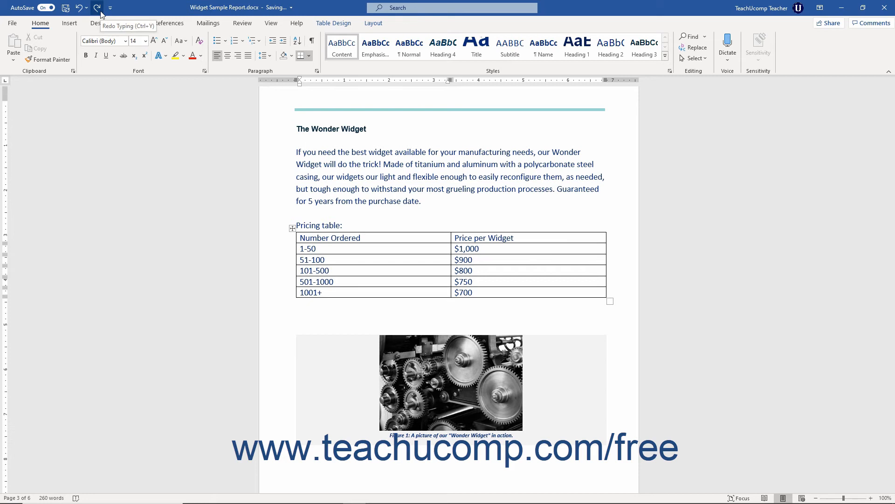
Step: Redo the typing in the 1001+ price cell that was just undone
left_click(308, 259)
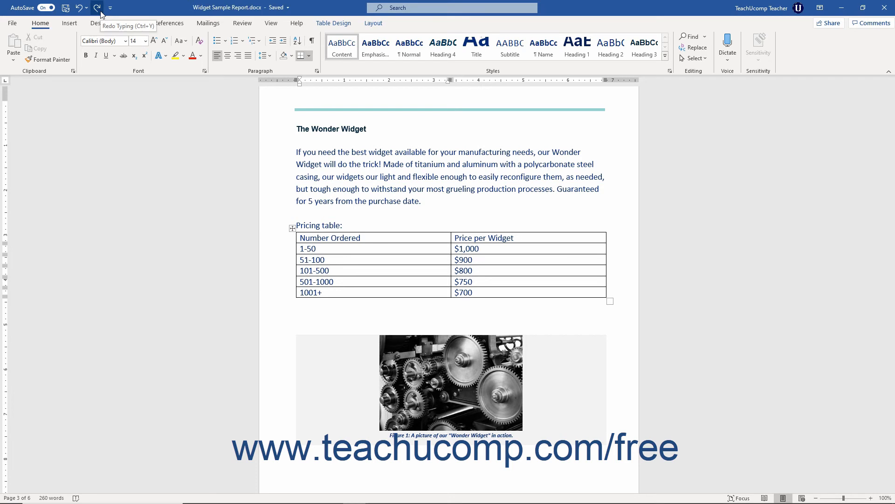
mouse_move(79, 9)
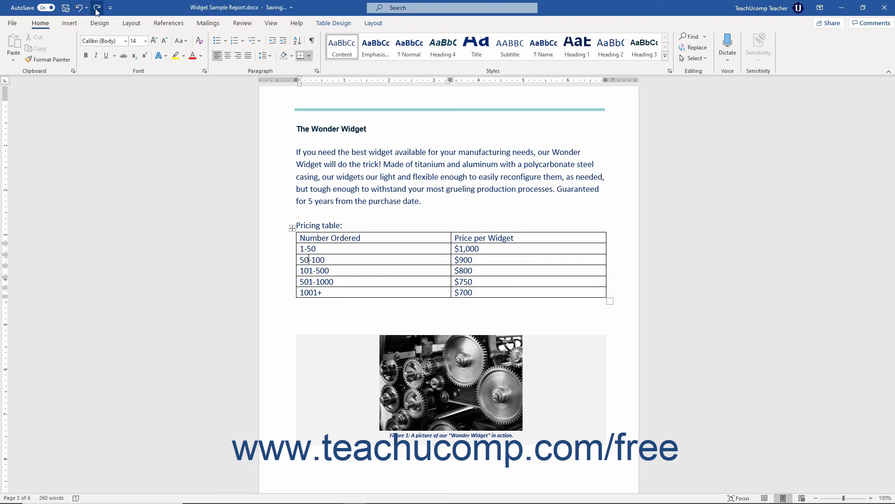
mouse_move(97, 7)
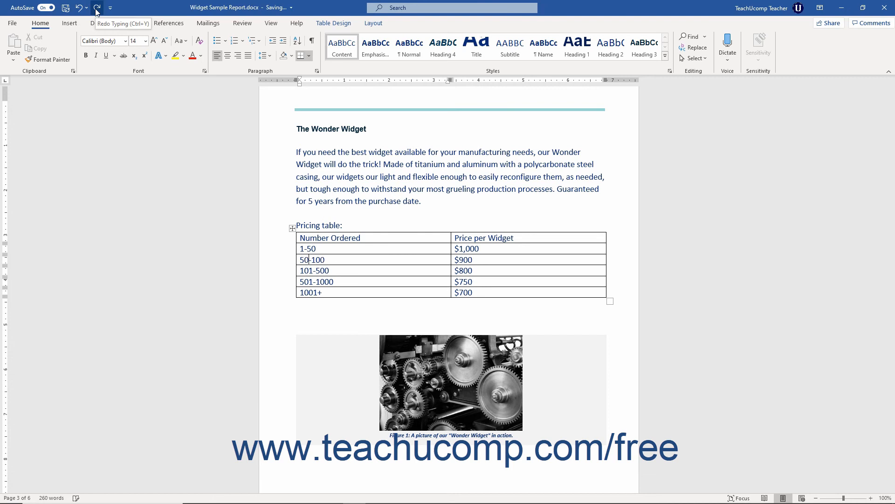